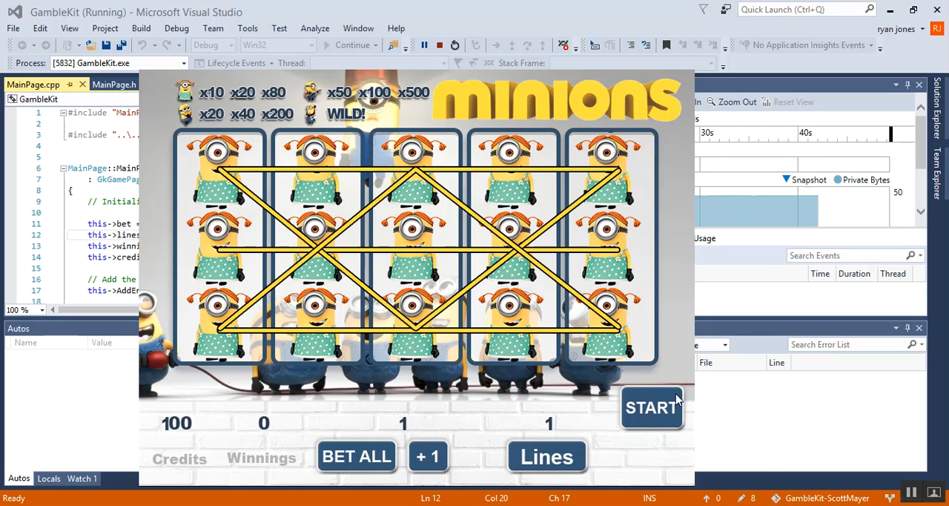
pyautogui.moveTo(647, 483)
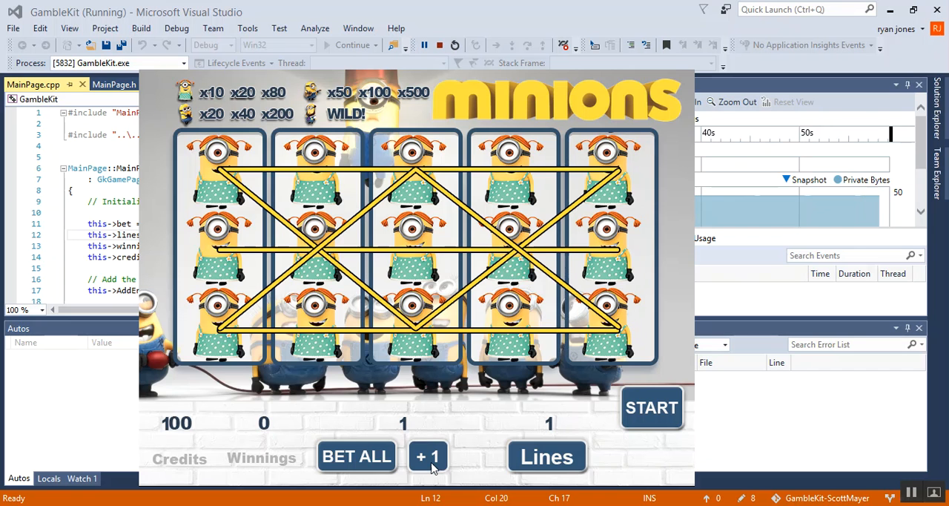
# Add two paylines and raise the bet to 10 while still at 100 credits.
pyautogui.click(427, 456)
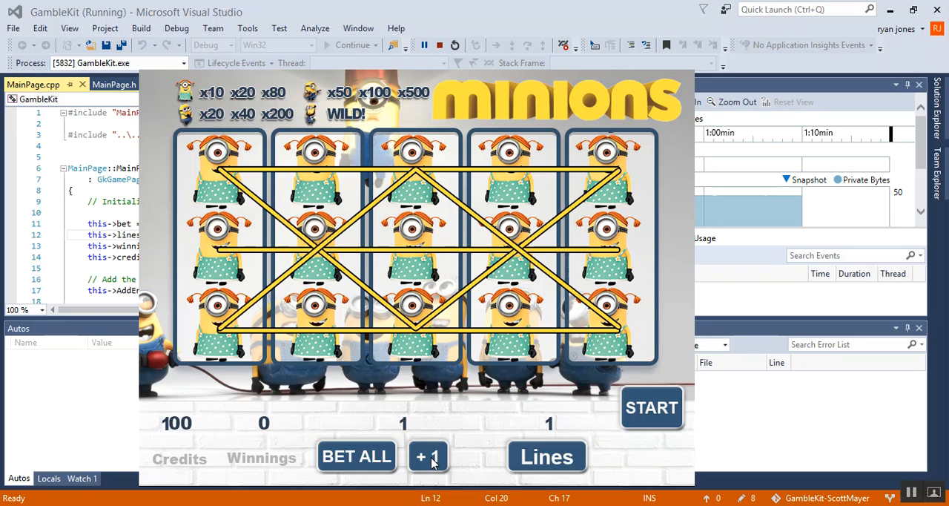
pyautogui.moveTo(546, 457)
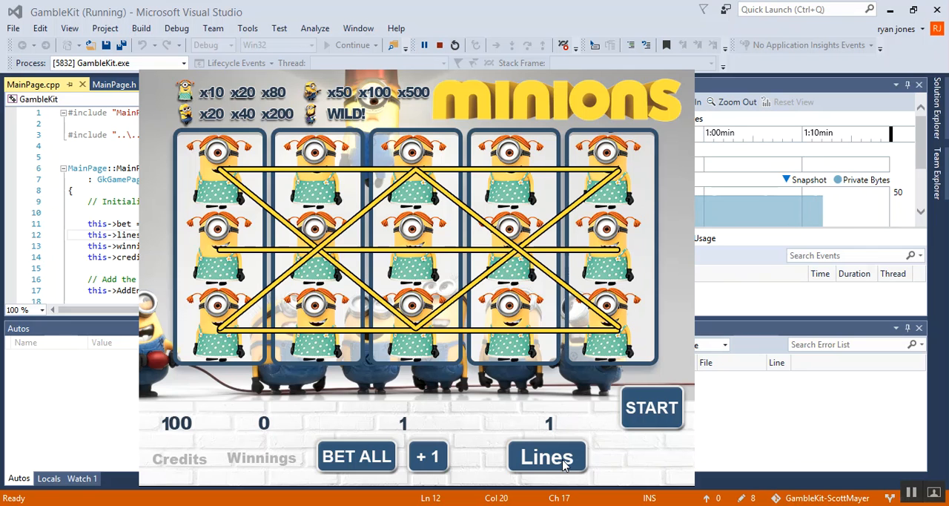
pyautogui.click(545, 457)
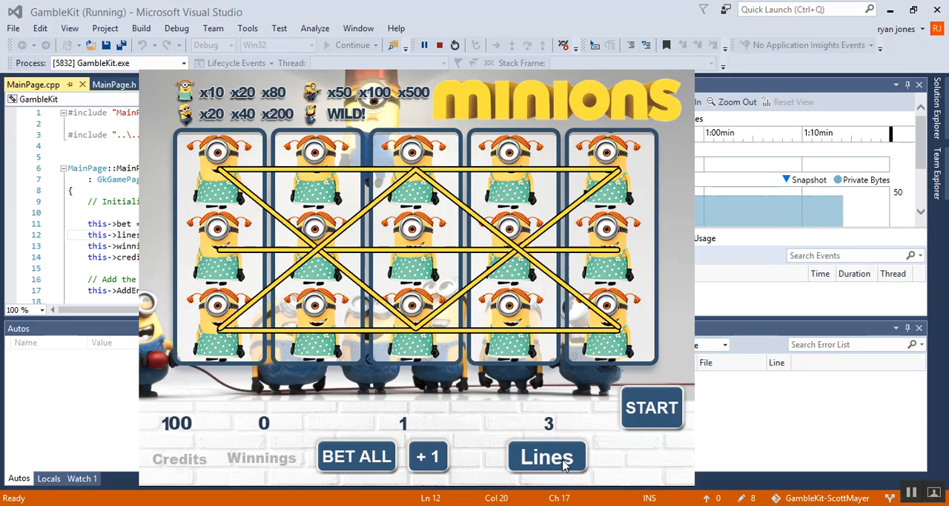
pyautogui.click(546, 456)
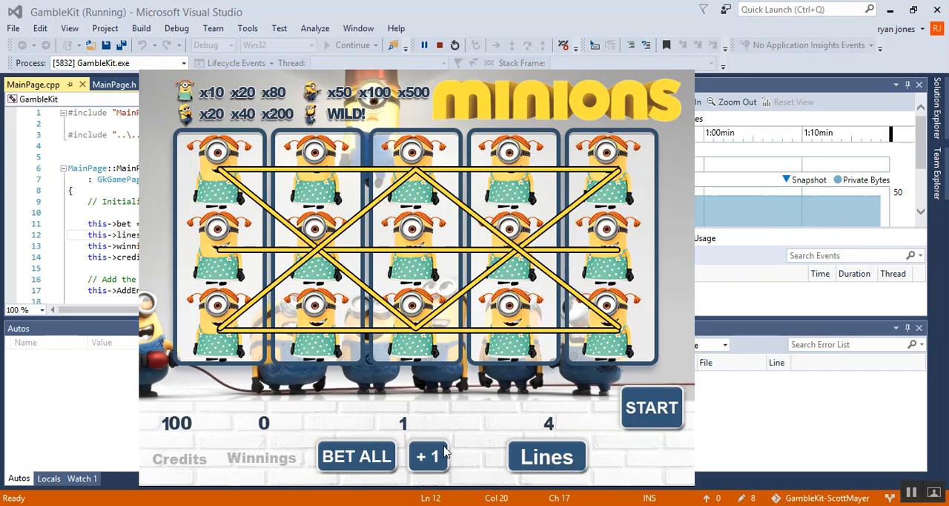
pyautogui.click(427, 455)
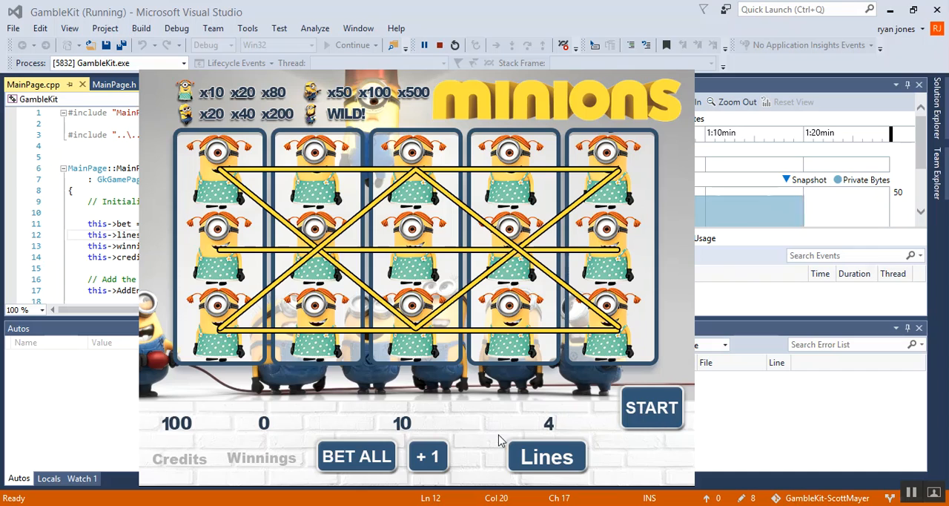
# Spin and stop the reels twice at bet 10, then set the paylines to 3.
pyautogui.click(651, 406)
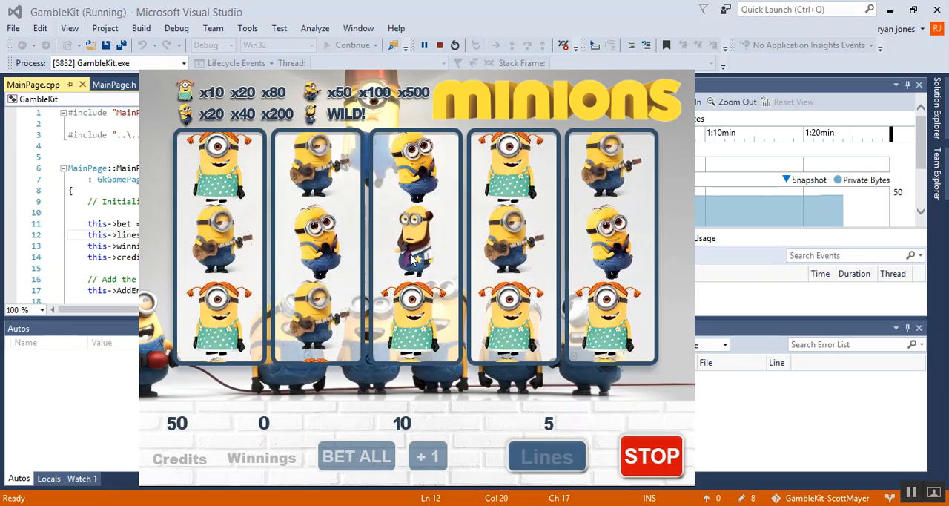
pyautogui.click(651, 455)
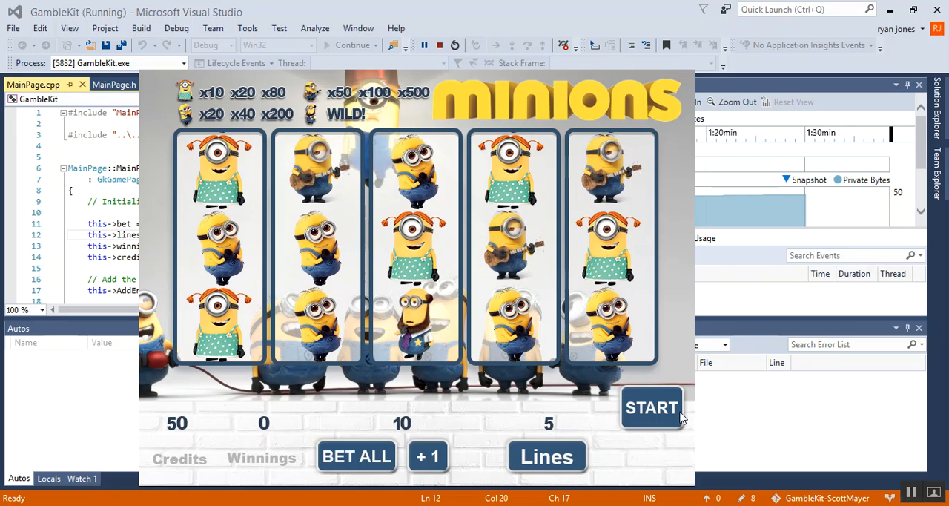
pyautogui.click(651, 406)
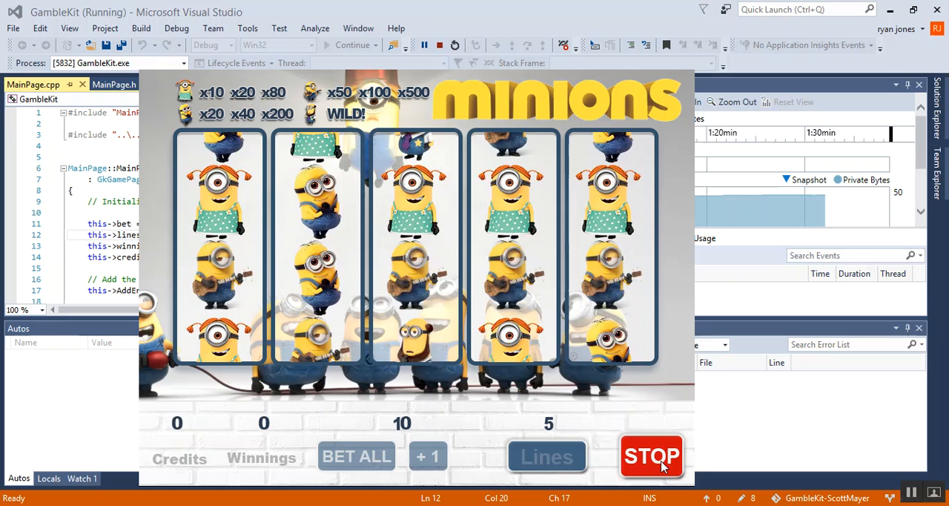
pyautogui.click(651, 456)
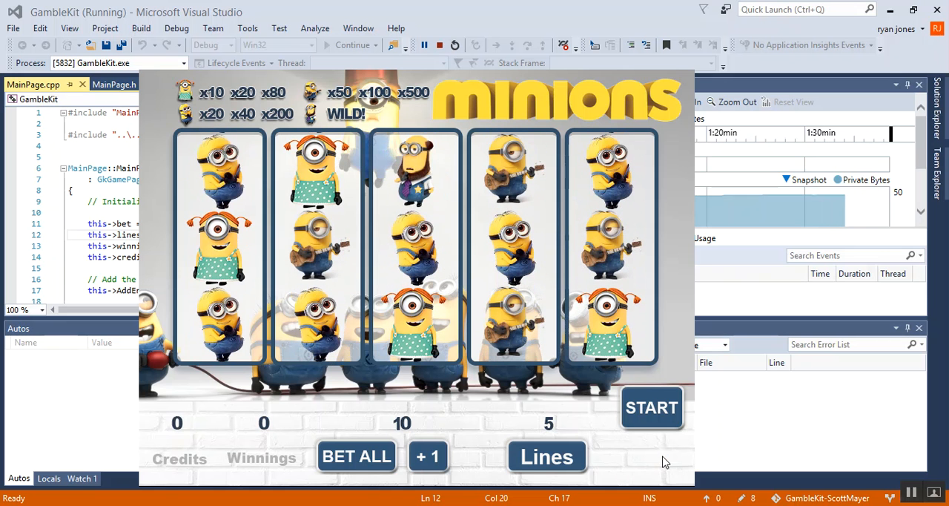
pyautogui.click(547, 457)
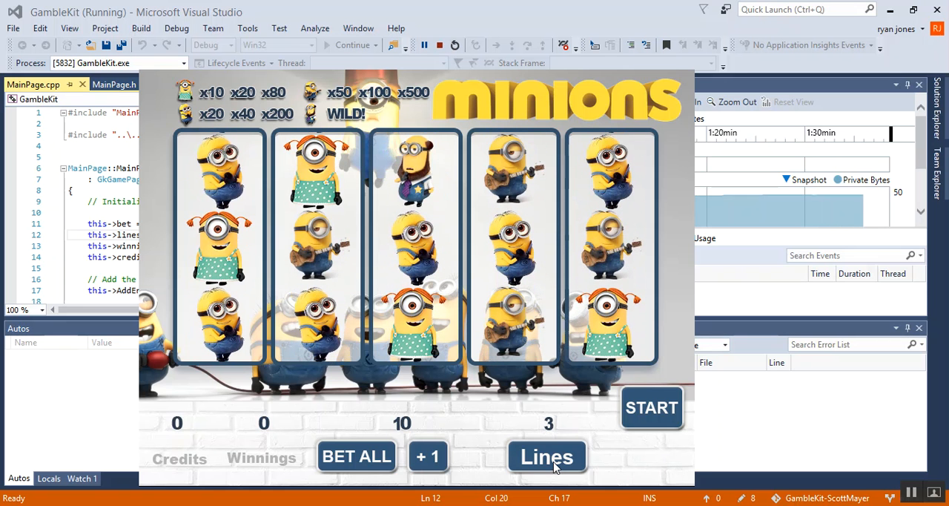
pyautogui.moveTo(605, 143)
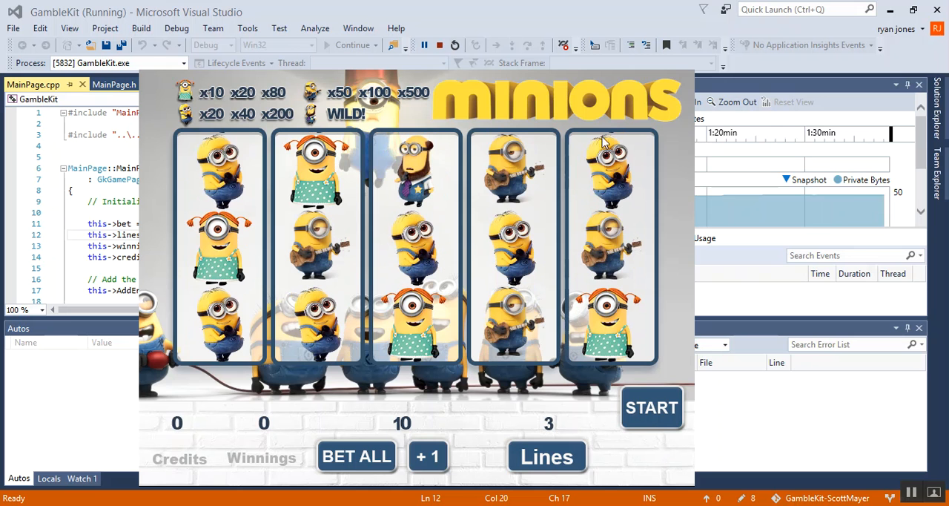
# Stop debugging and expand CustomGameLogic > Pages to reveal MainPage.cpp and MainPage.h.
pyautogui.click(439, 44)
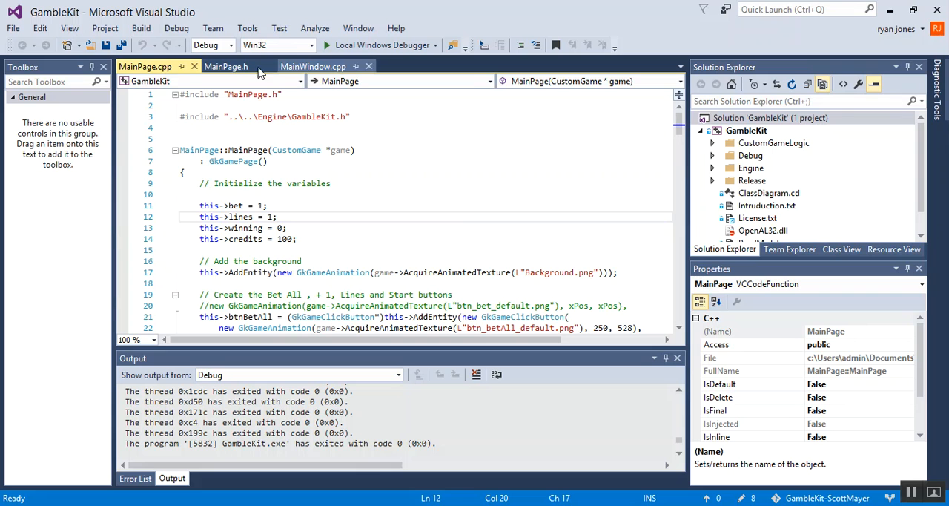
pyautogui.moveTo(225, 65)
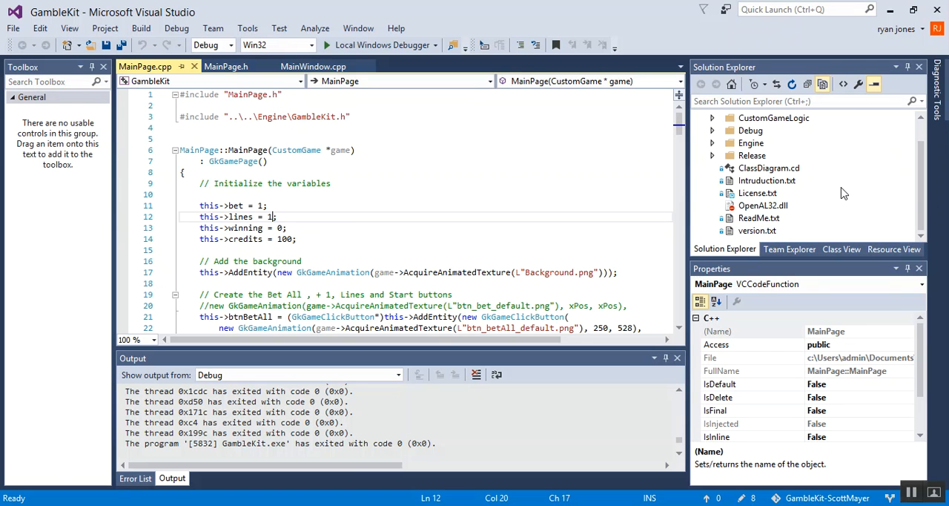
pyautogui.click(712, 144)
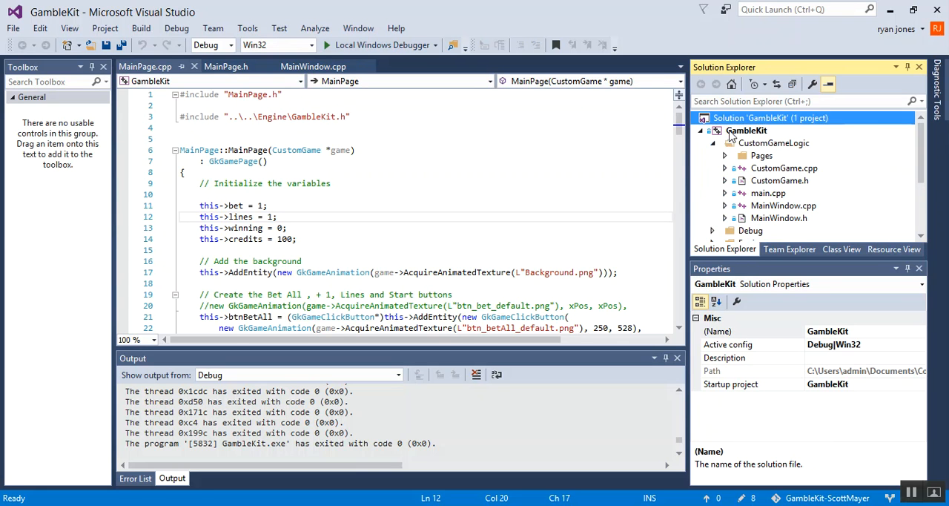
pyautogui.moveTo(792, 193)
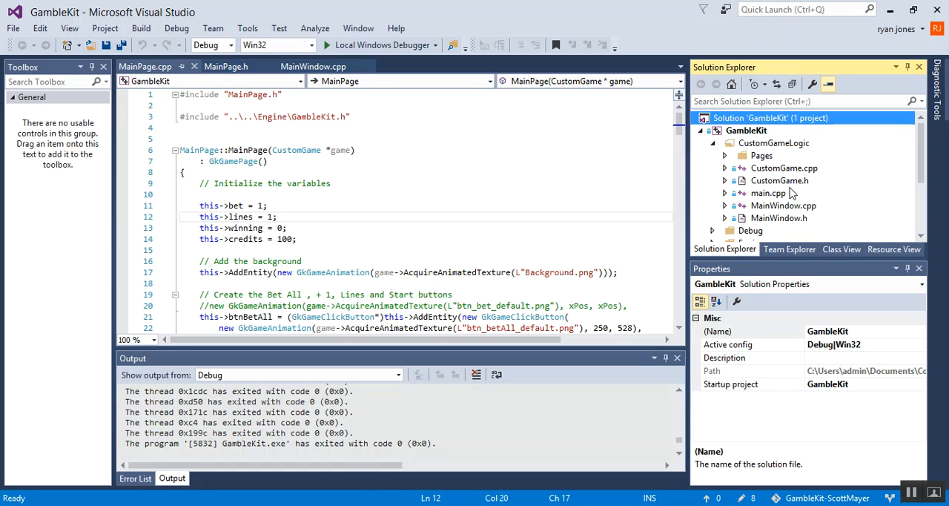
pyautogui.moveTo(768, 214)
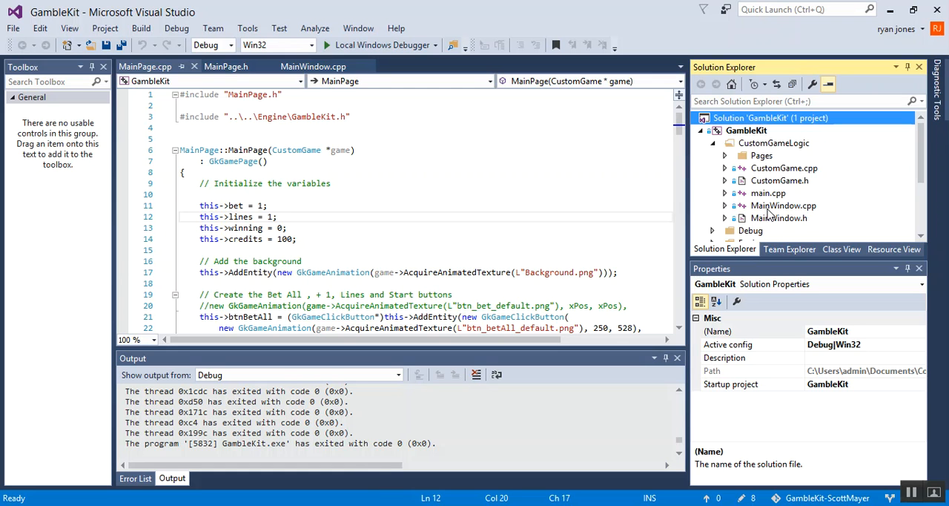
pyautogui.moveTo(560, 127)
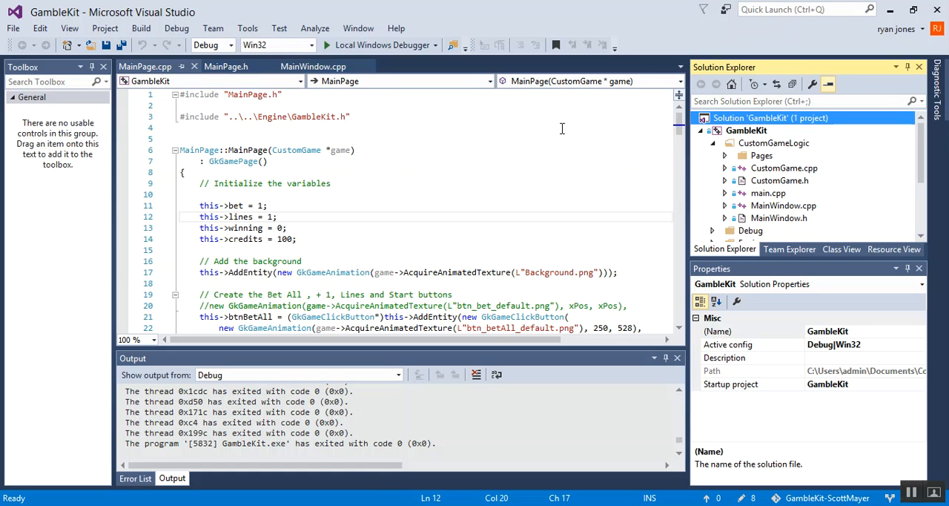
pyautogui.click(725, 156)
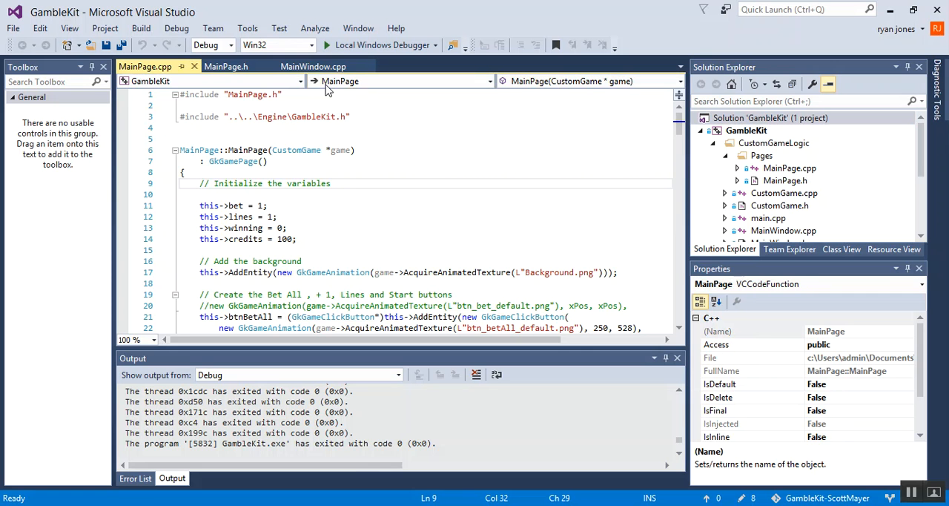
# Switch to MainWindow.cpp showing the SetPosition and SetSize calls.
pyautogui.click(311, 65)
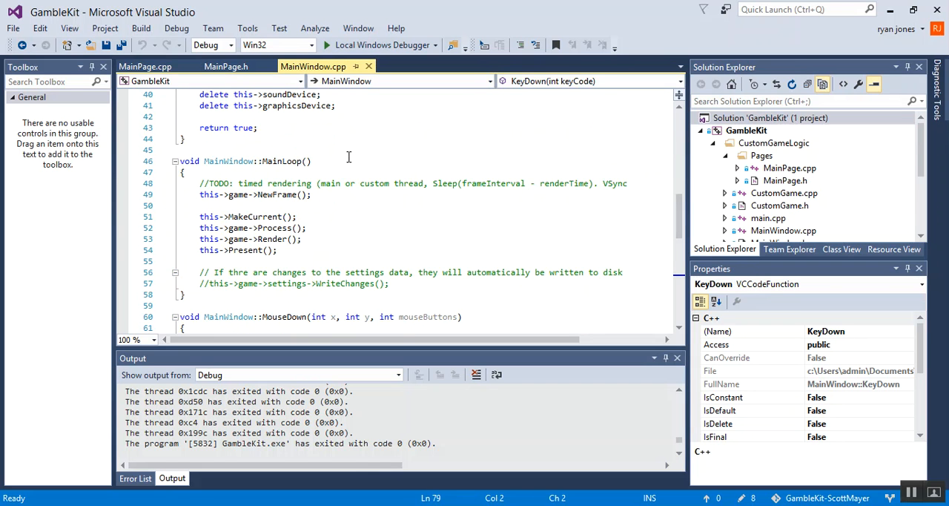
pyautogui.moveTo(341, 199)
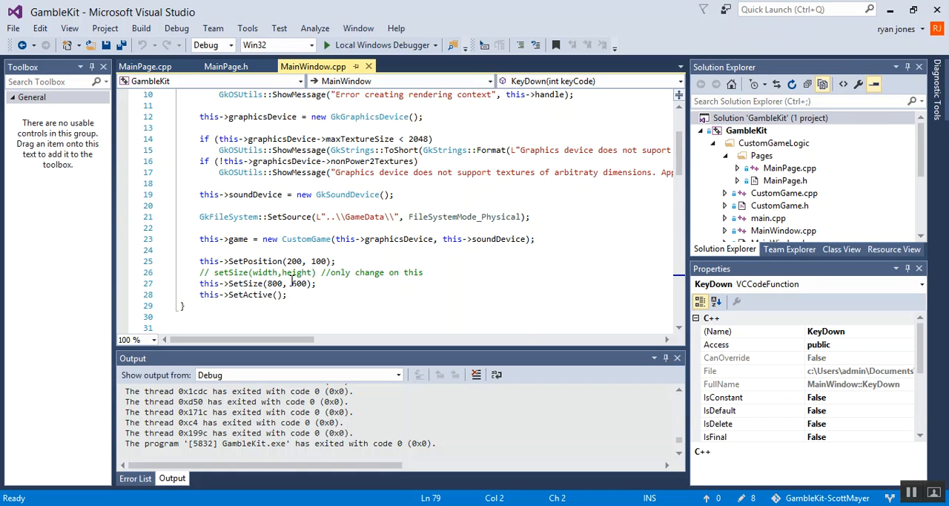
pyautogui.moveTo(299, 283)
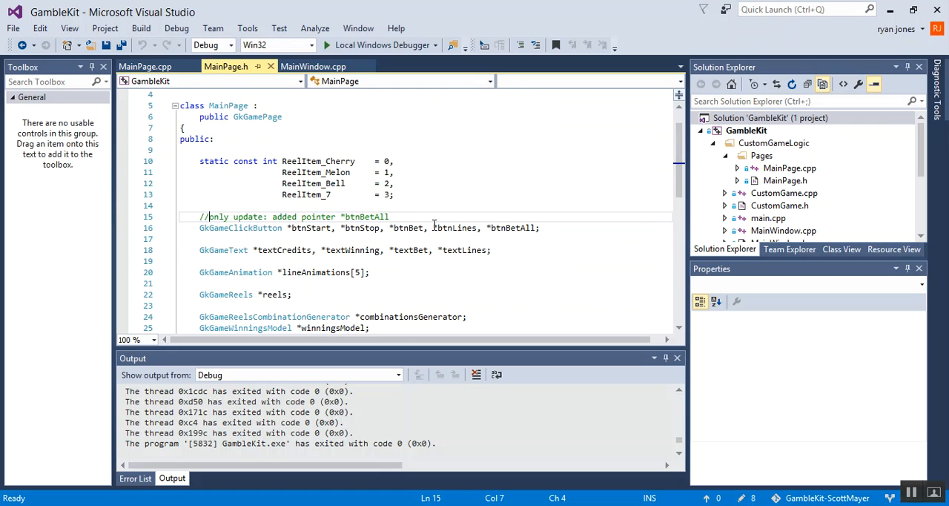
pyautogui.moveTo(454, 228)
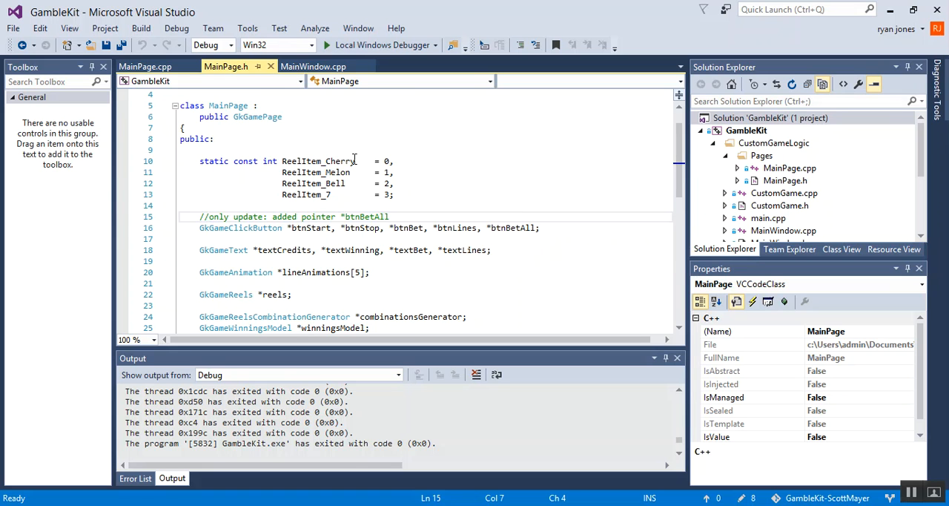
# Switch to MainPage.h showing the GkGameClickButton pointers including btnBetAll.
pyautogui.click(145, 66)
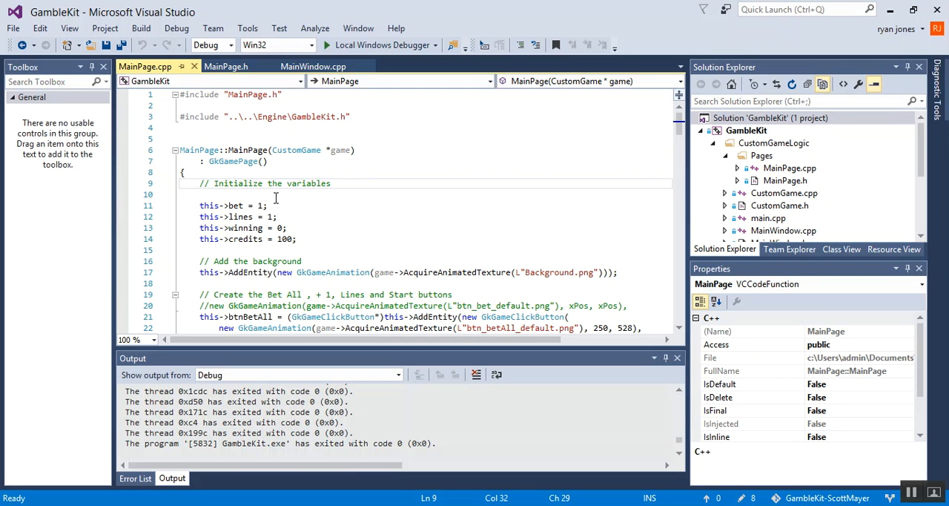
pyautogui.click(276, 217)
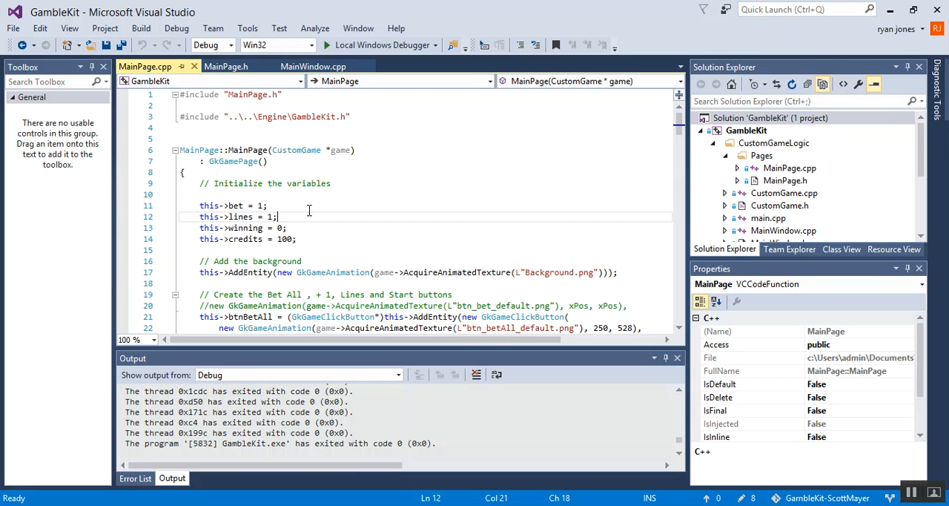
pyautogui.click(279, 217)
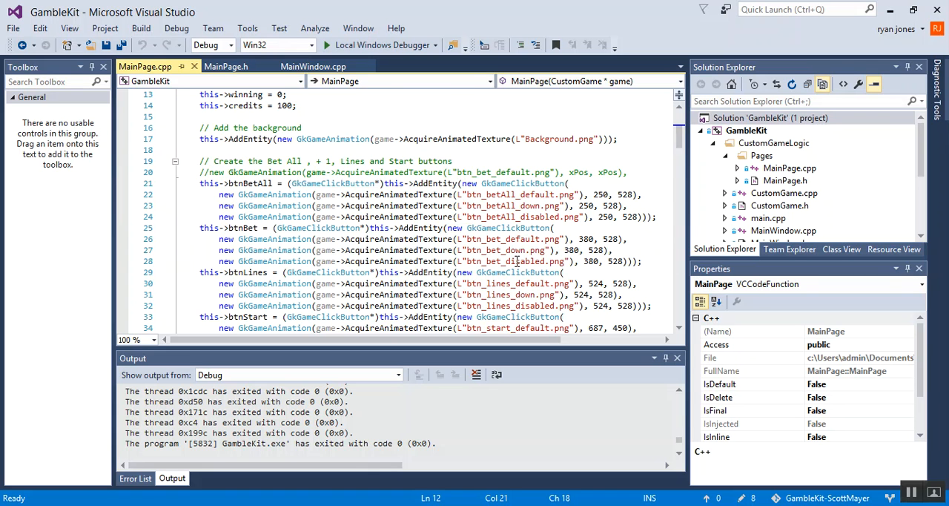
pyautogui.scroll(-3)
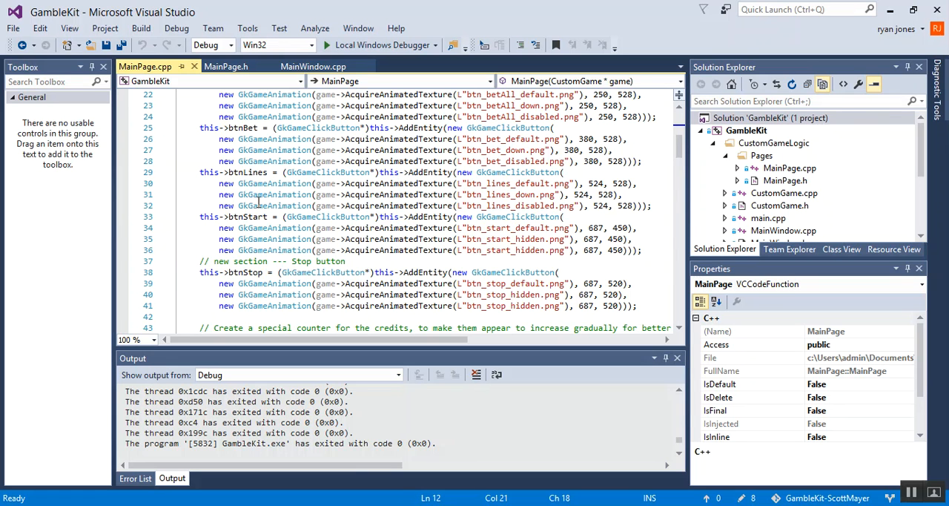
pyautogui.click(463, 217)
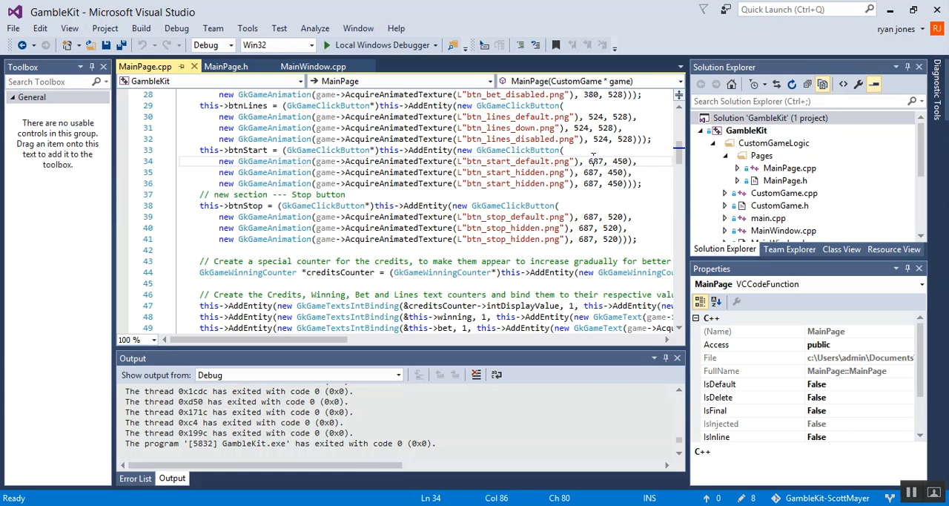
pyautogui.moveTo(594, 157)
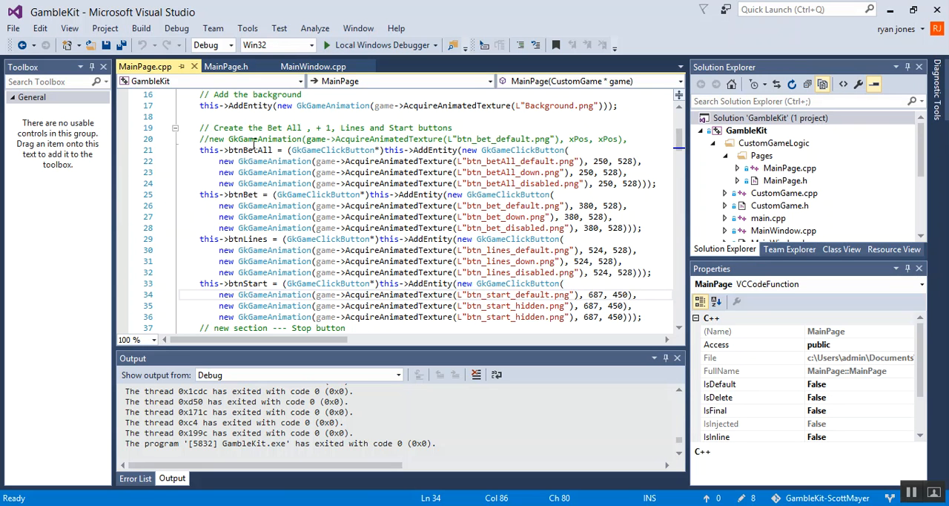
pyautogui.scroll(-3)
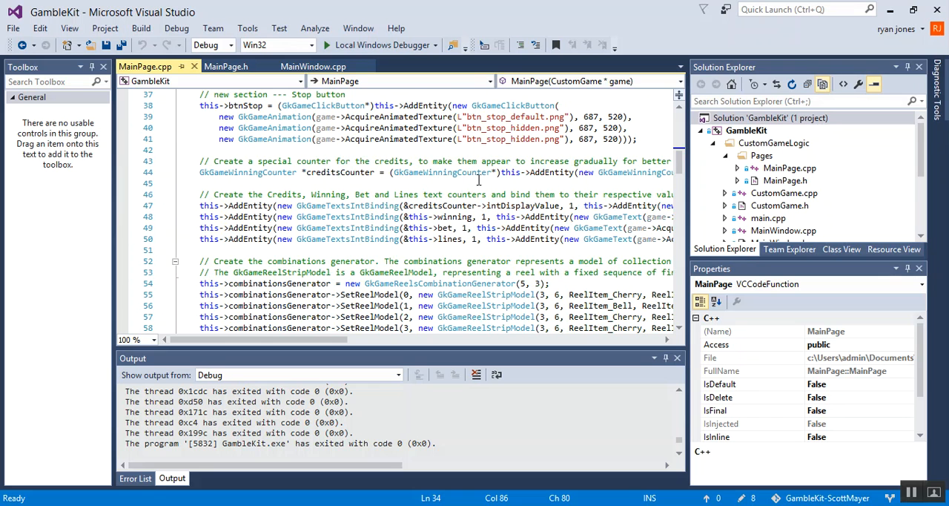
pyautogui.scroll(-3)
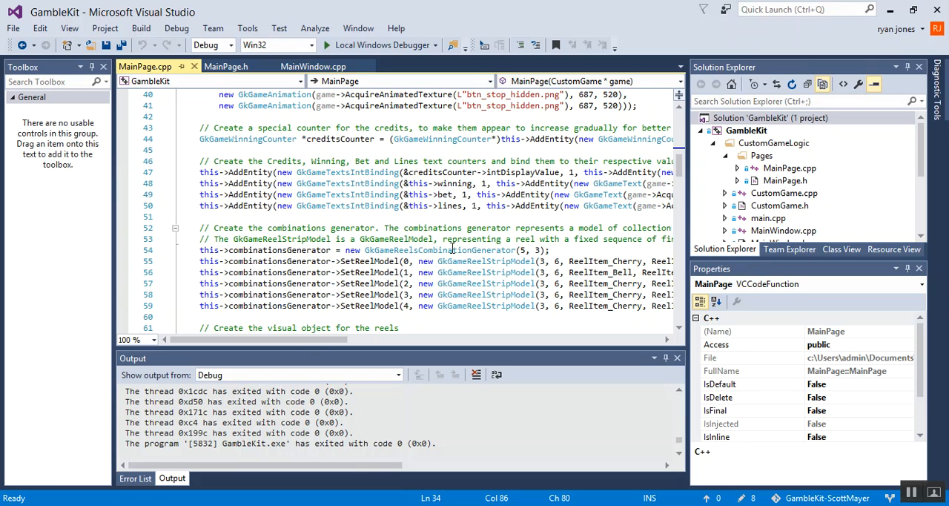
pyautogui.hscroll(3)
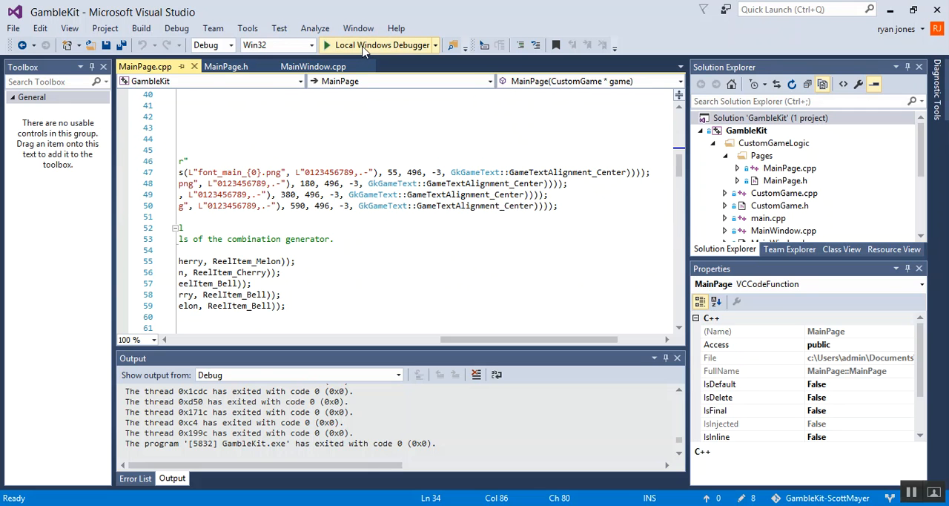
# Run GambleKit with Local Windows Debugger, restoring the game at 100 credits.
pyautogui.click(383, 44)
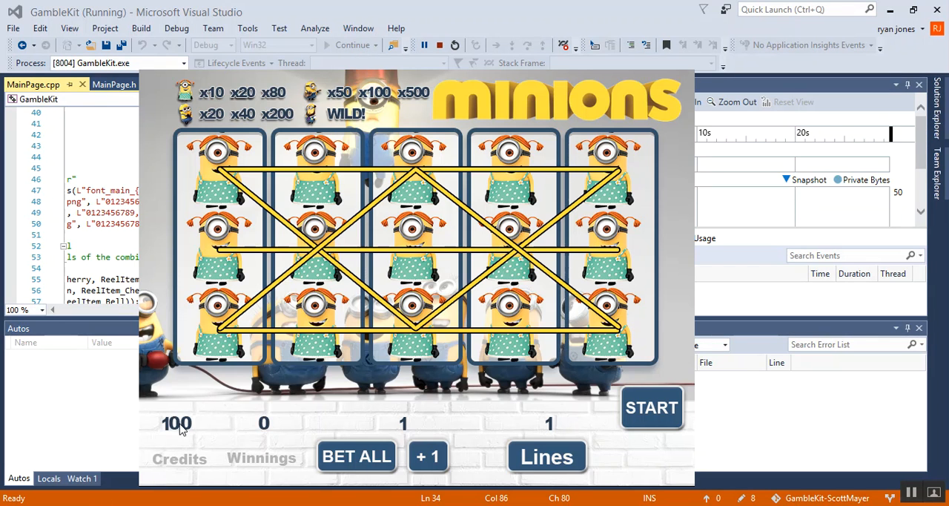
pyautogui.moveTo(163, 473)
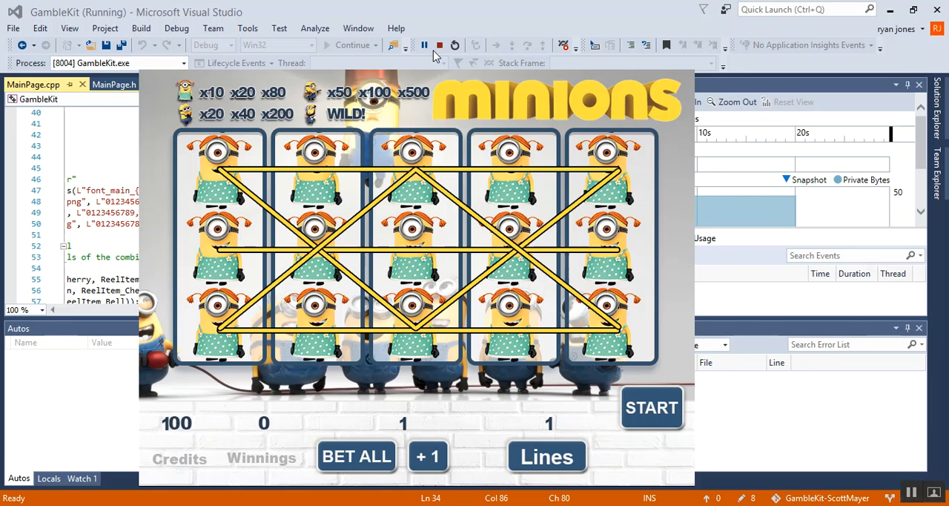
# Stop debugging and scroll MainPage.cpp to the Start button IsClicked handler.
pyautogui.click(439, 45)
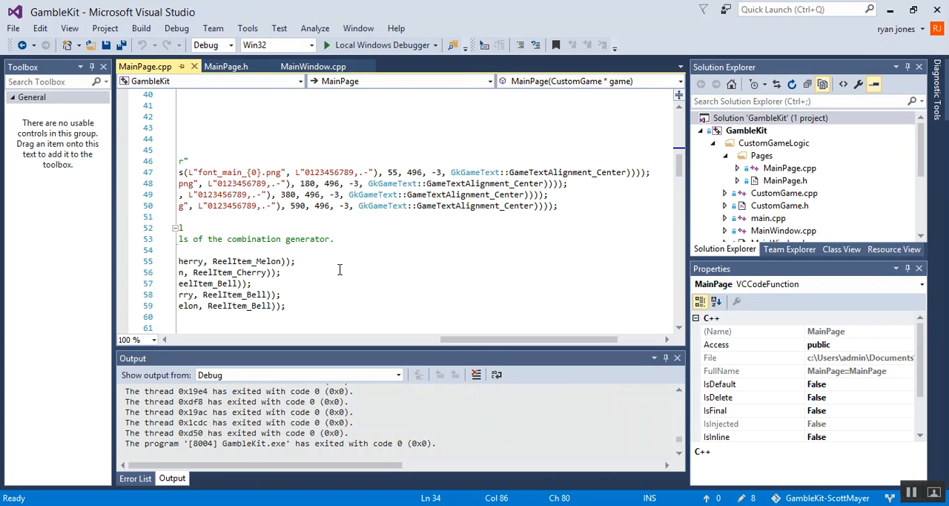
pyautogui.hscroll(-3)
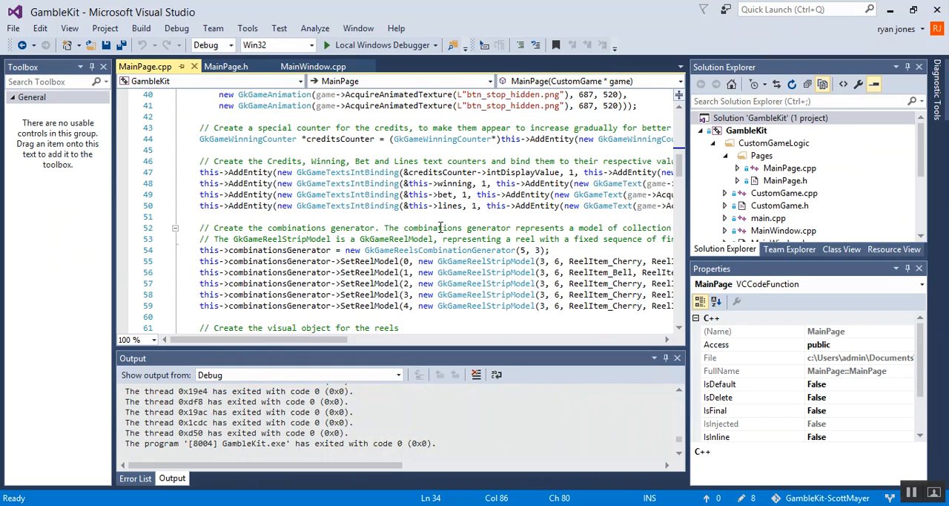
pyautogui.scroll(-3)
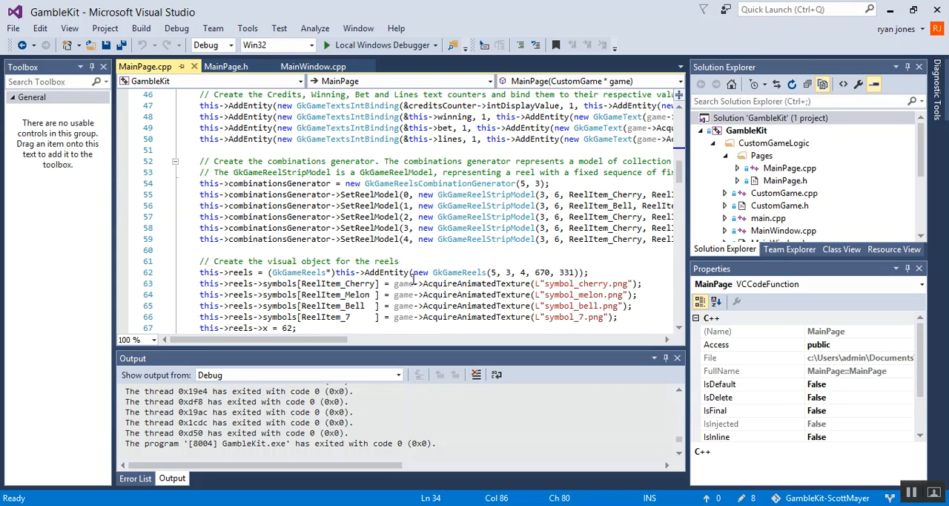
pyautogui.scroll(-3)
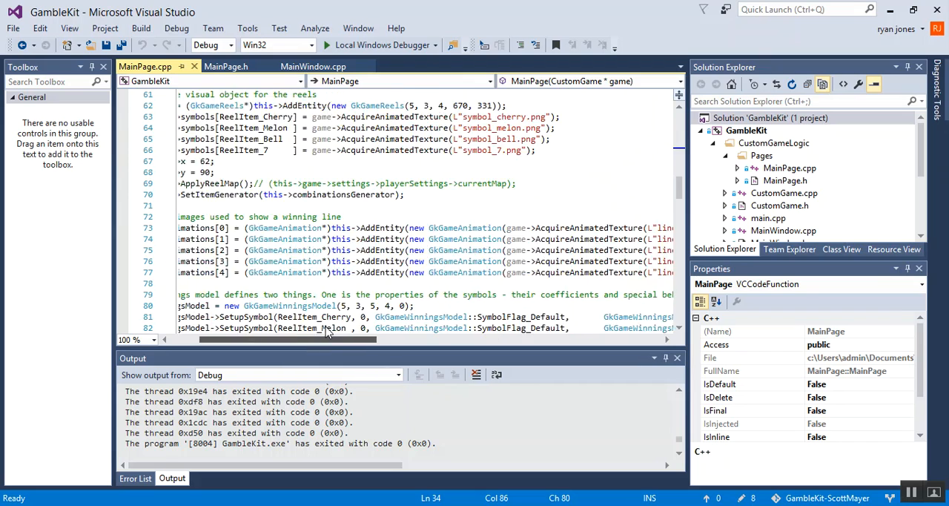
pyautogui.scroll(-3)
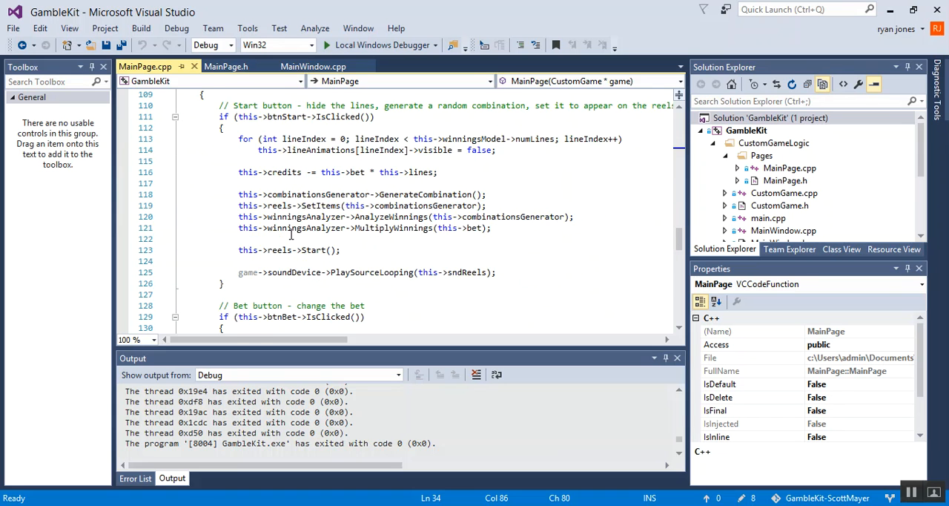
pyautogui.scroll(-3)
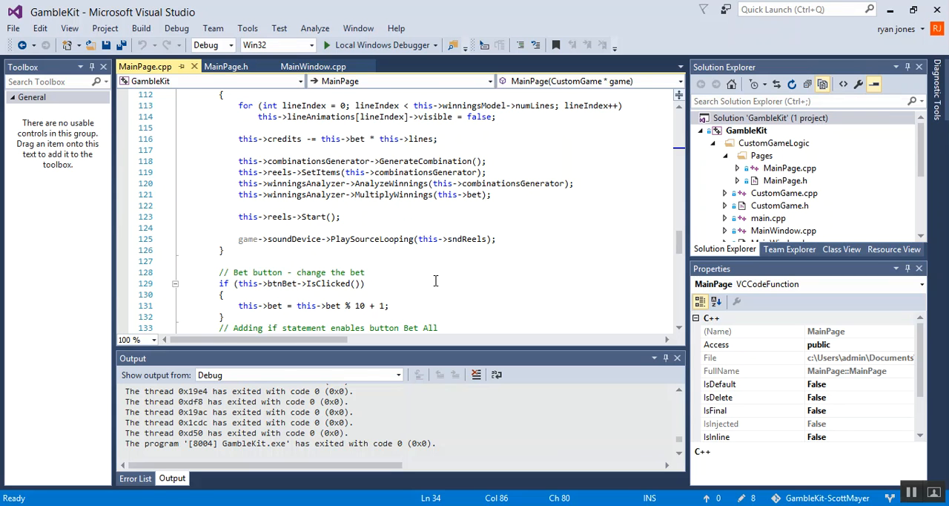
pyautogui.scroll(-3)
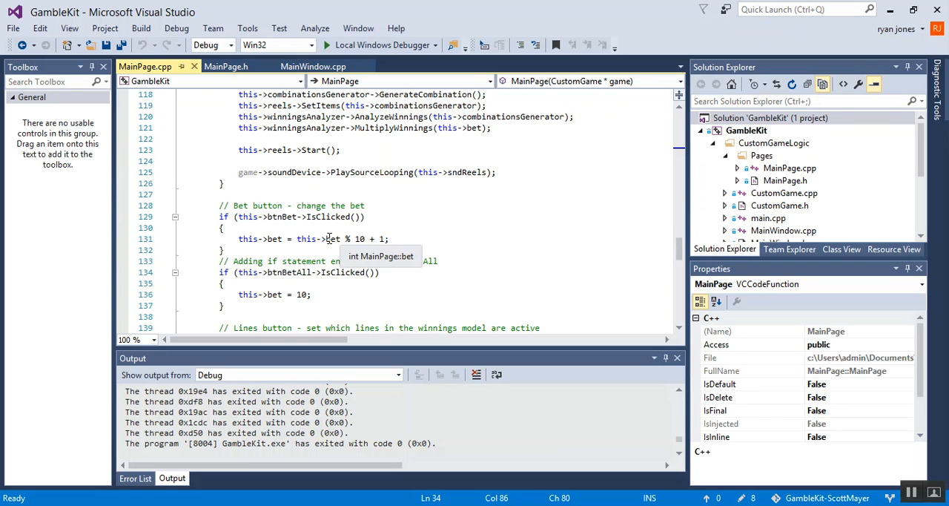
pyautogui.moveTo(395, 224)
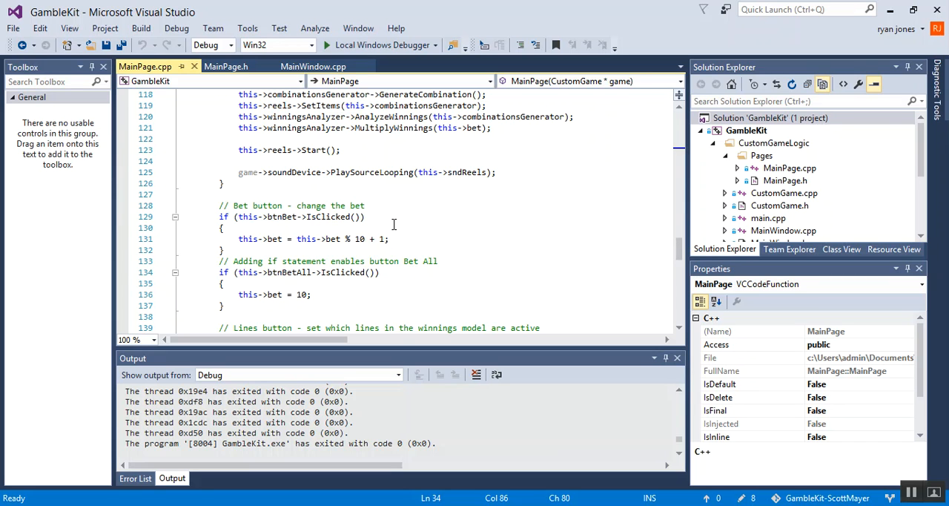
pyautogui.scroll(-3)
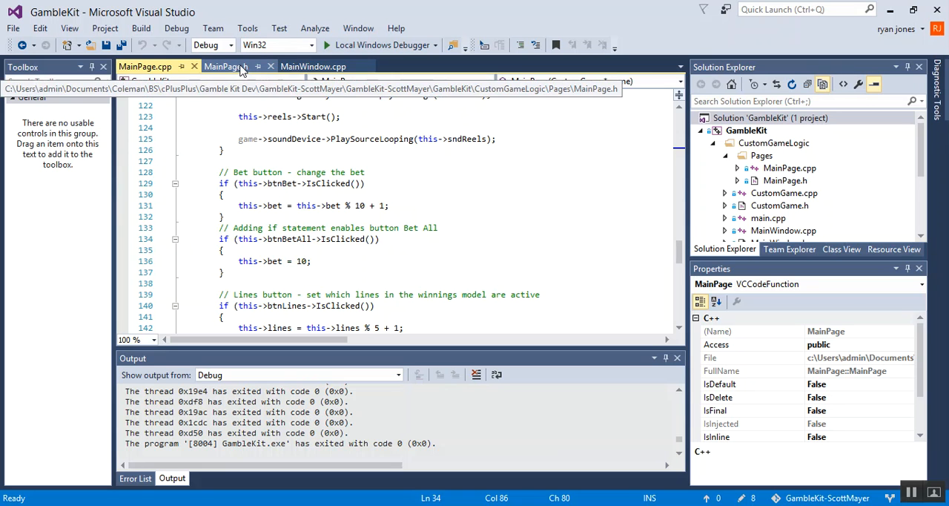
pyautogui.click(225, 66)
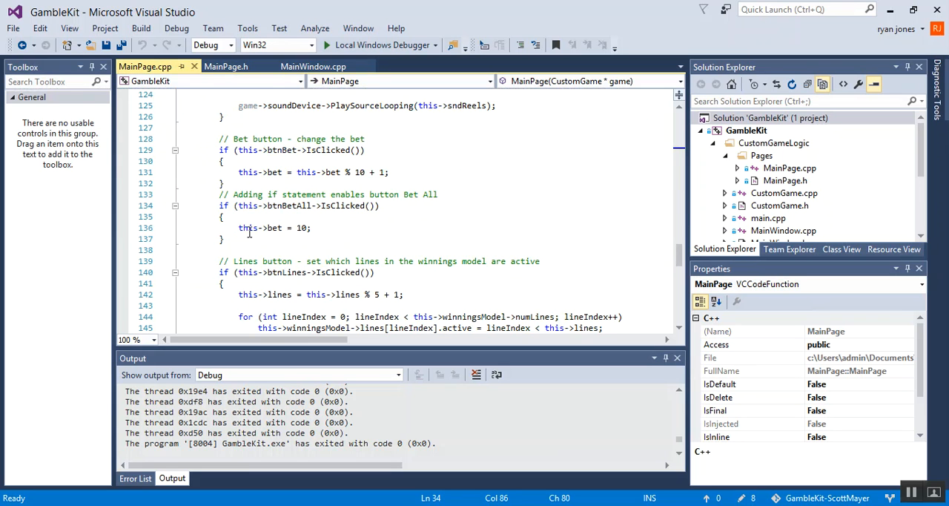
pyautogui.click(312, 229)
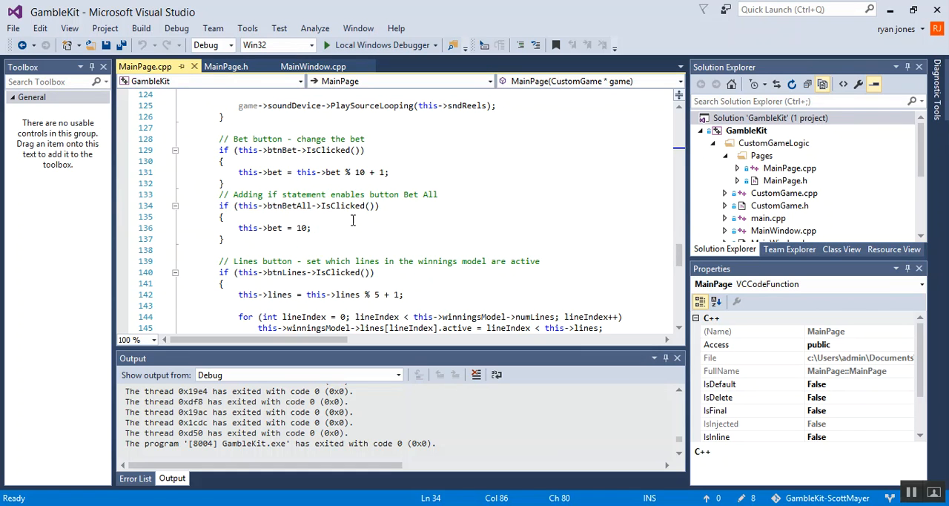
pyautogui.scroll(-3)
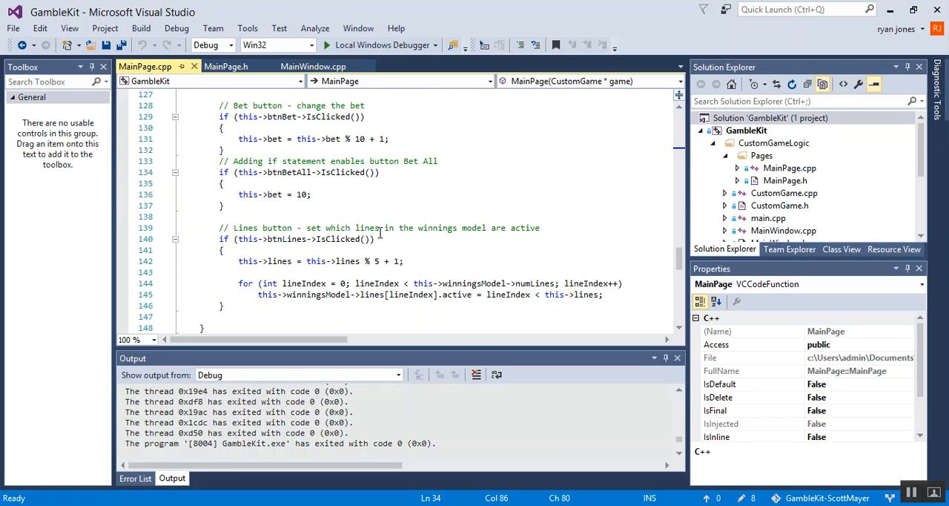
pyautogui.scroll(-3)
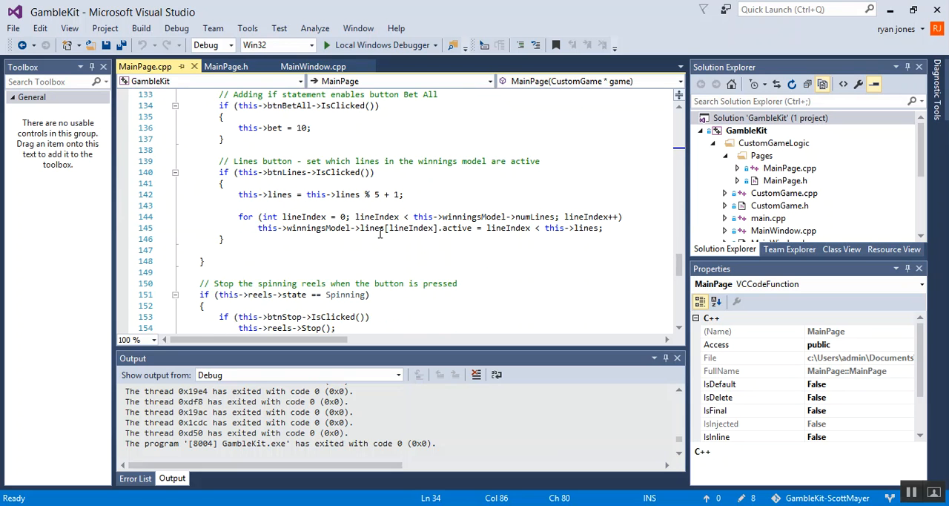
# Scroll to the Stop reels code before relaunching the game.
pyautogui.scroll(-3)
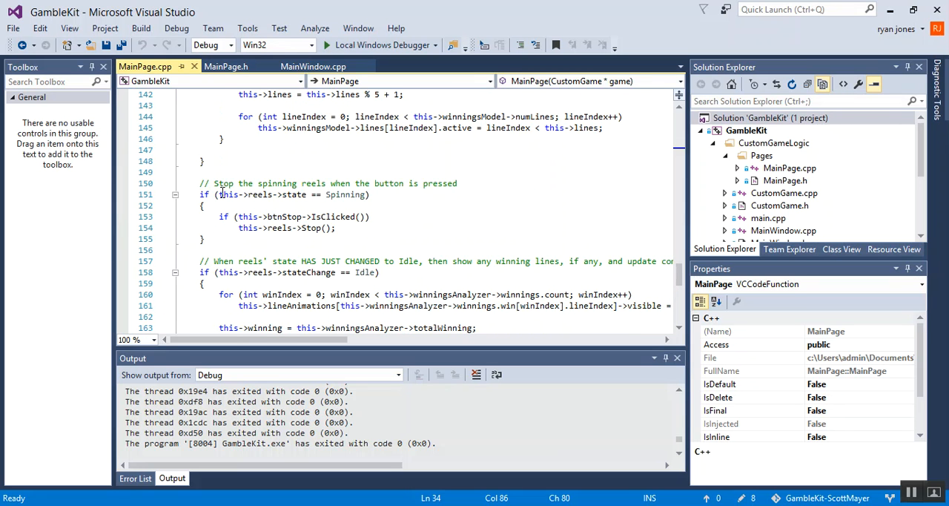
pyautogui.moveTo(285, 216)
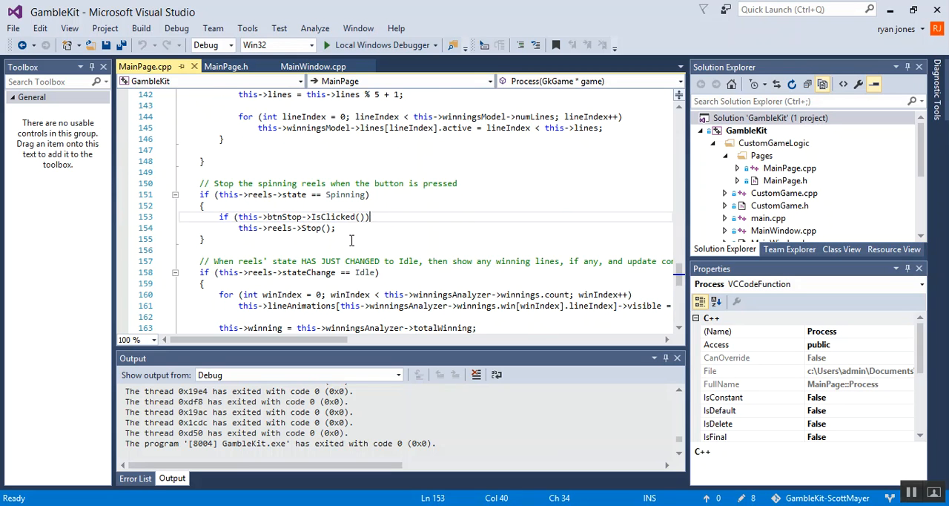
pyautogui.scroll(-3)
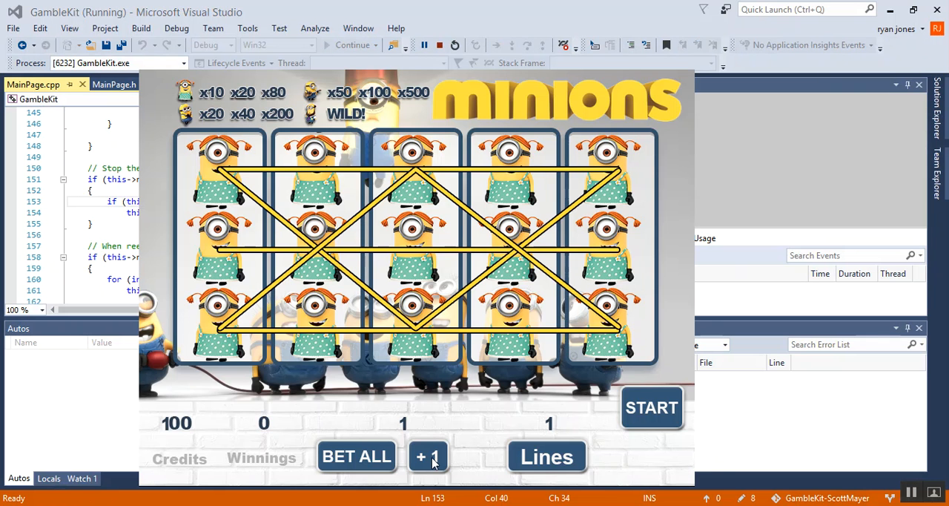
# Bet All to 10 on 5 lines and start the reels, leaving 50 credits.
pyautogui.click(546, 457)
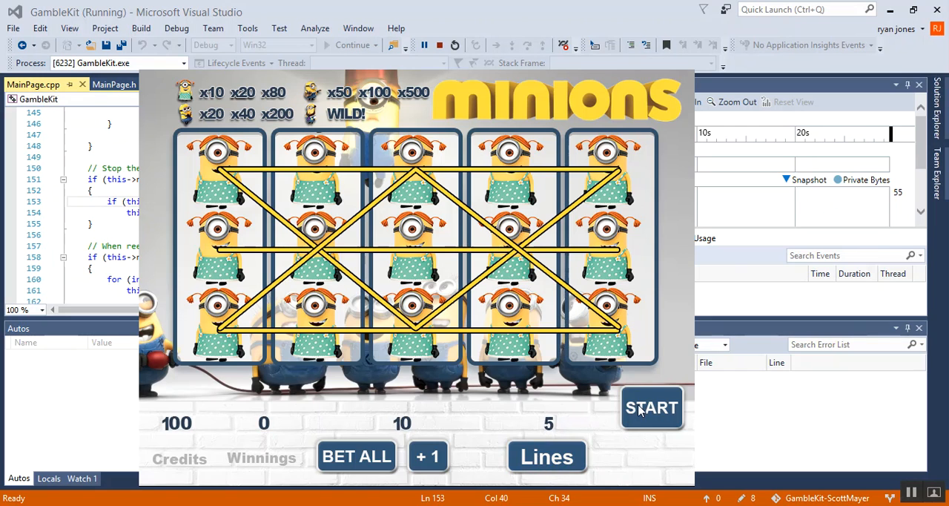
pyautogui.click(651, 407)
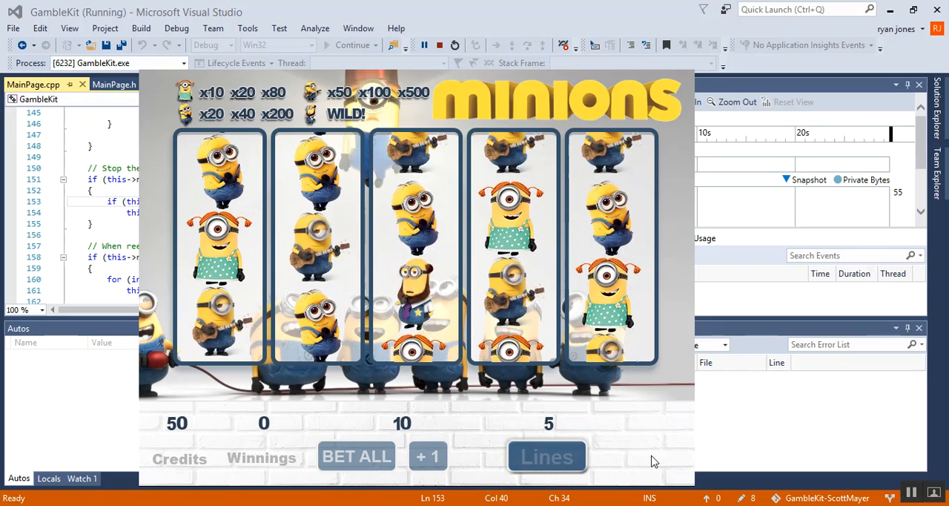